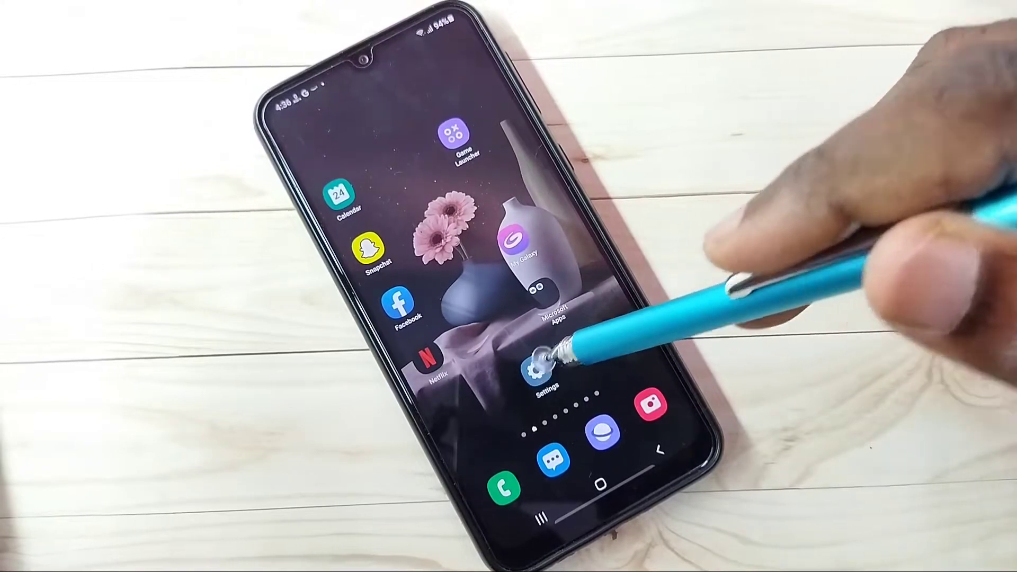
# Step: Open Settings from the home screen and go to the Privacy page
pyautogui.click(544, 366)
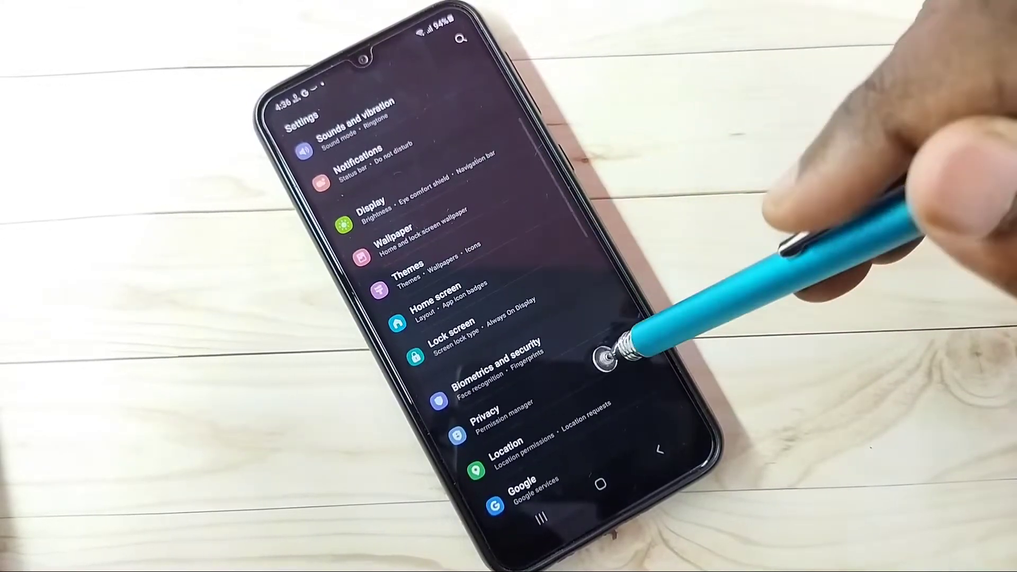
pyautogui.click(493, 405)
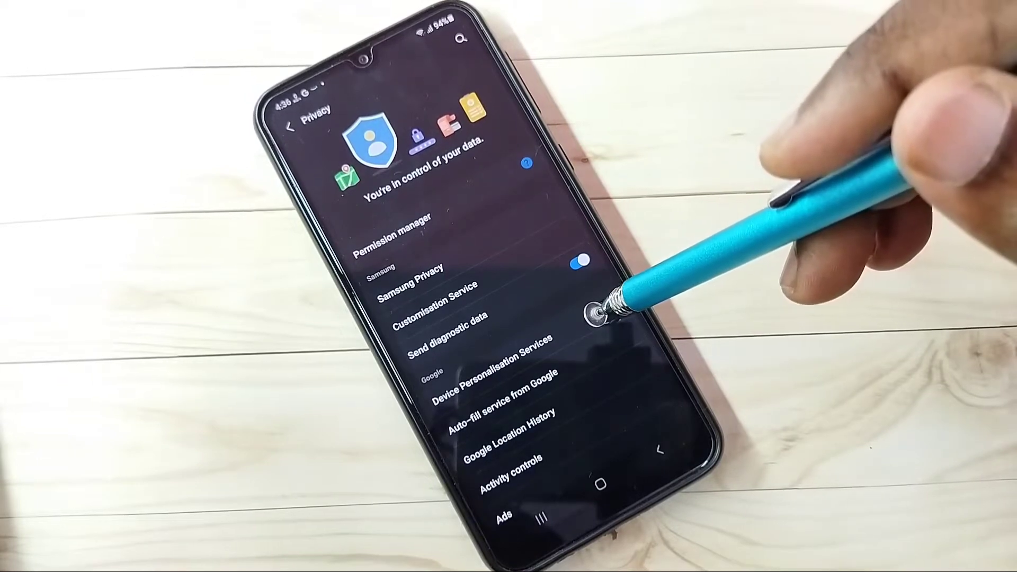
# Step: Clear the stored data of Device Personalisation Services
pyautogui.click(498, 376)
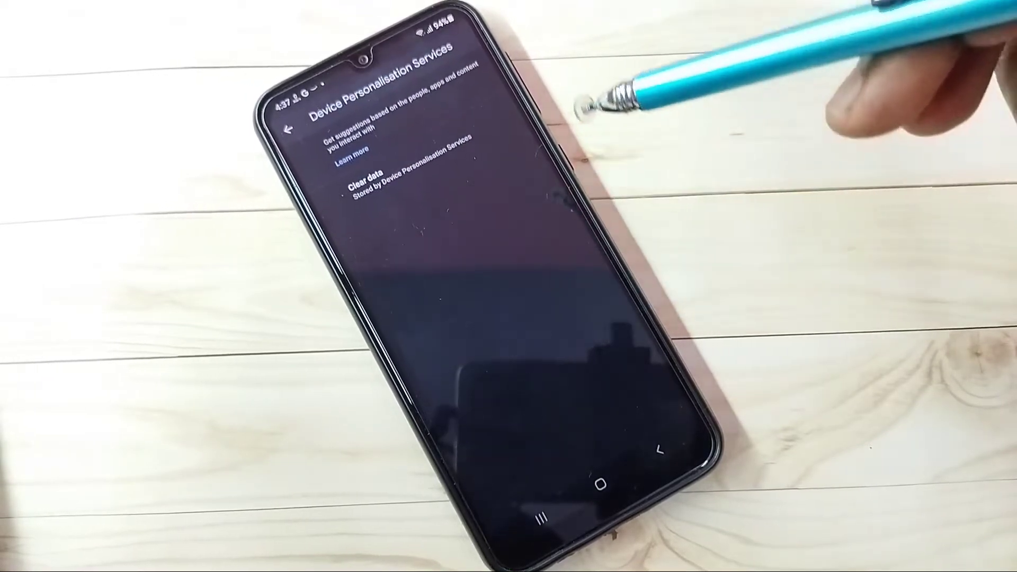
pyautogui.click(374, 177)
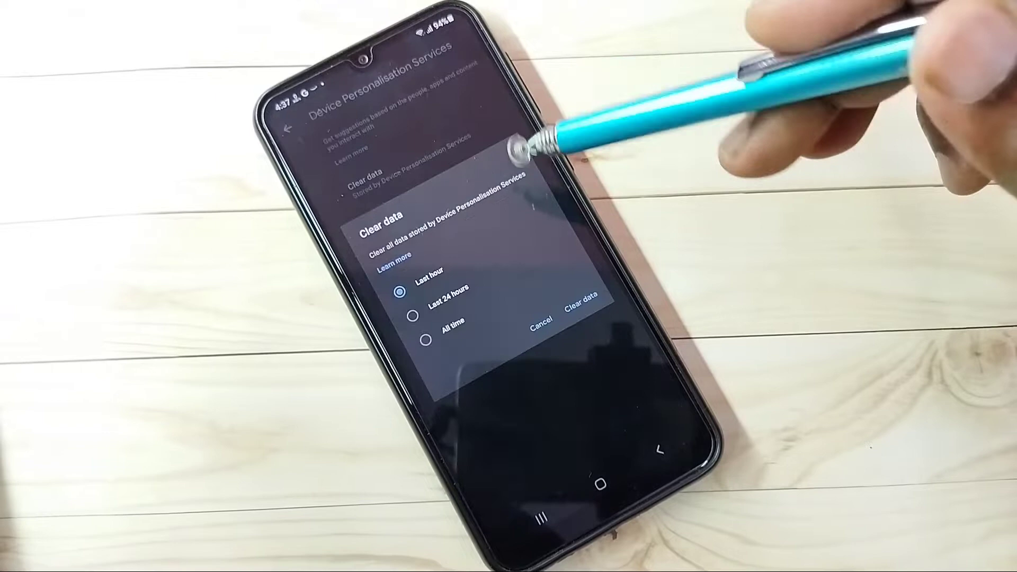
pyautogui.click(427, 341)
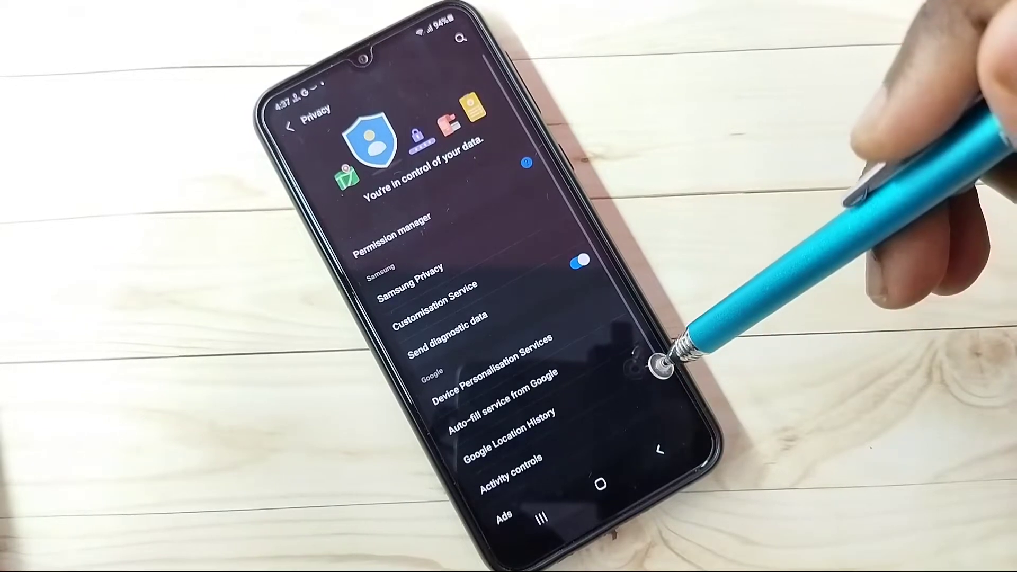
# Step: Open Google Activity controls from the Privacy page's Google section
pyautogui.click(506, 430)
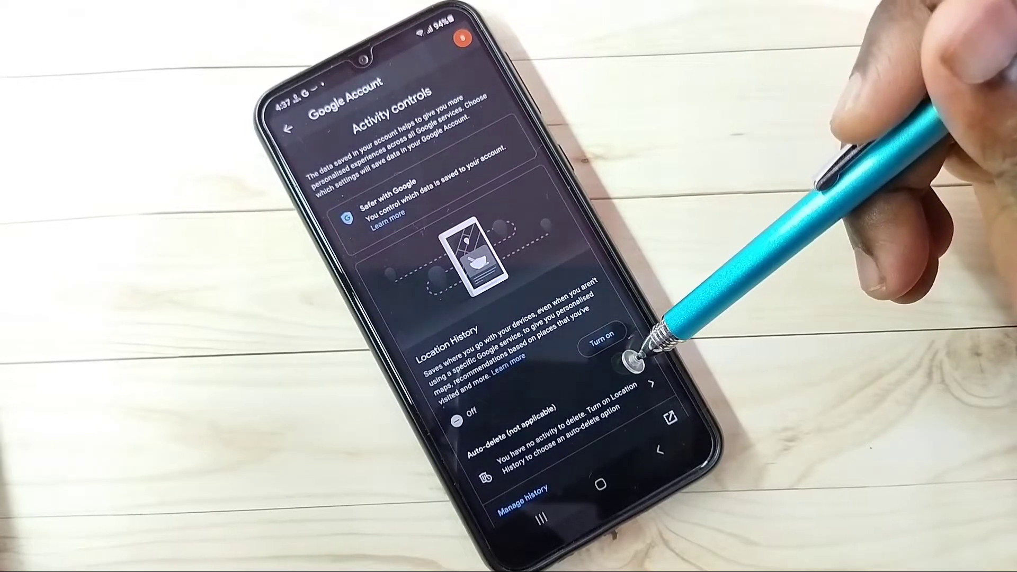
pyautogui.moveTo(639, 350)
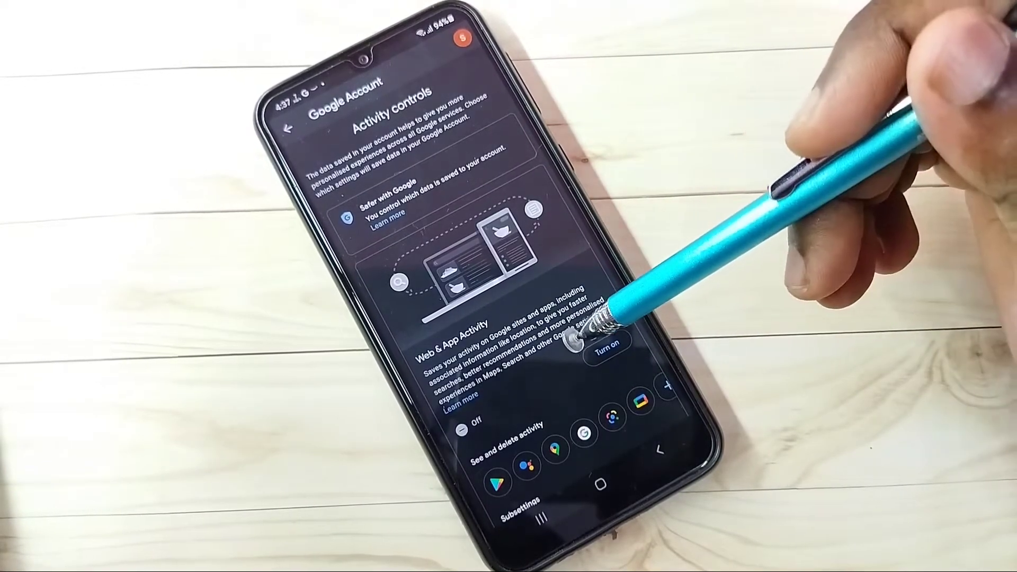
pyautogui.moveTo(563, 312)
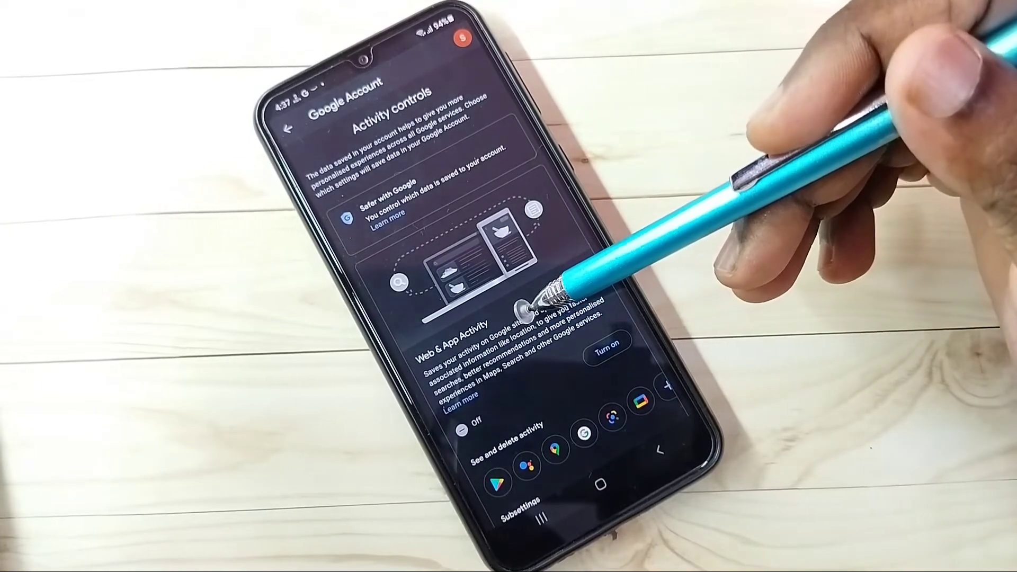
pyautogui.moveTo(564, 279)
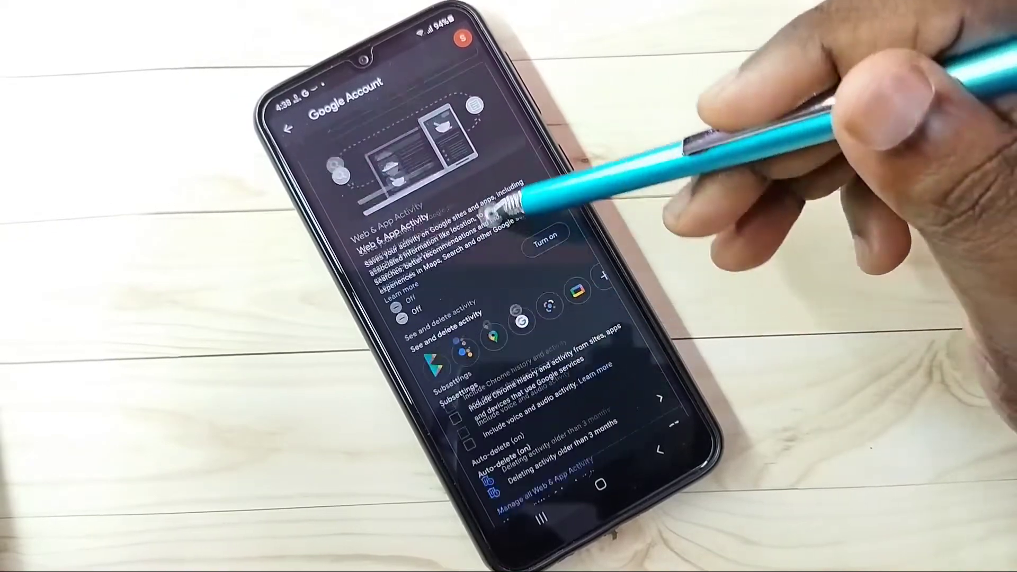
pyautogui.scroll(-3)
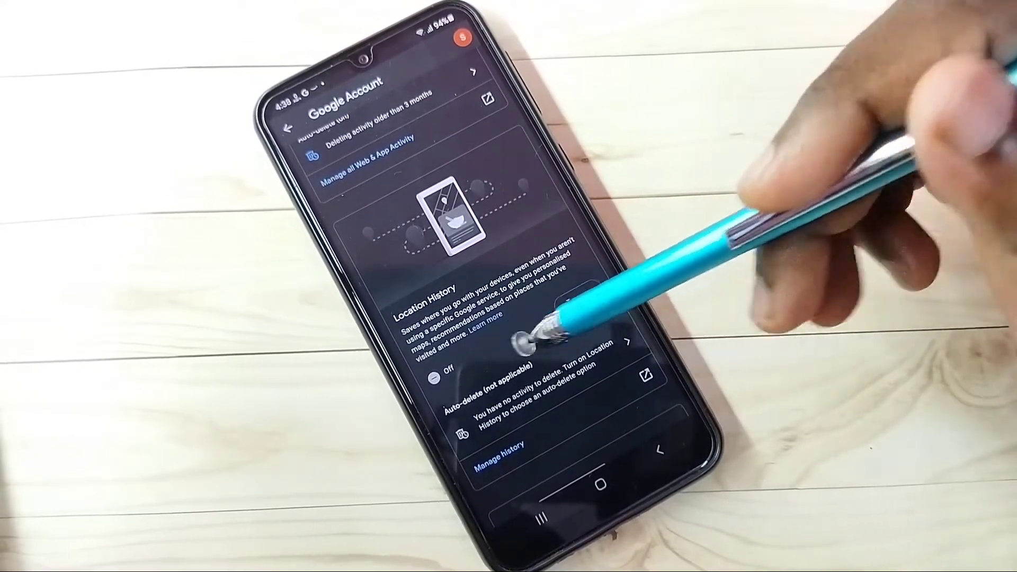
pyautogui.scroll(-3)
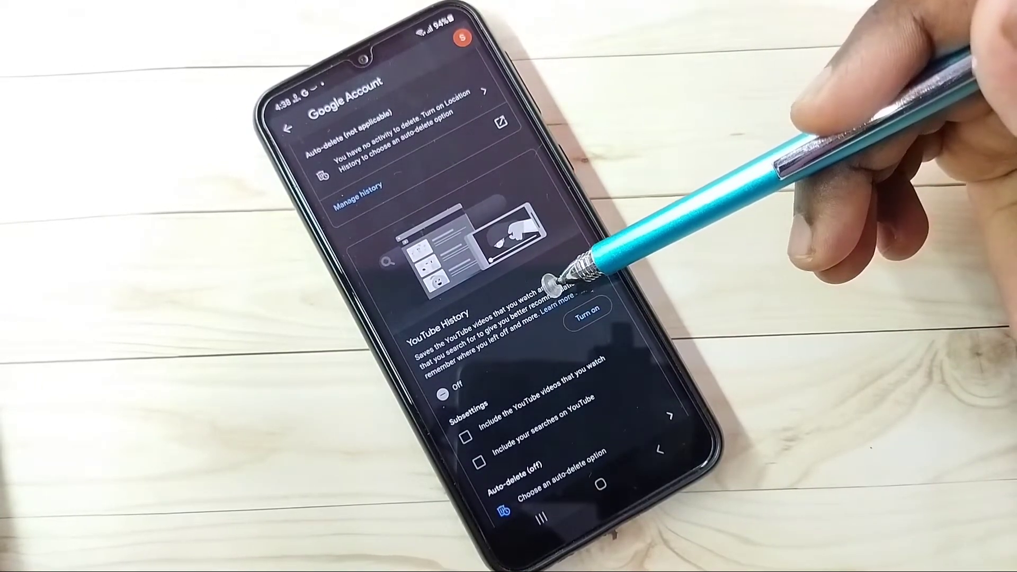
pyautogui.moveTo(558, 285)
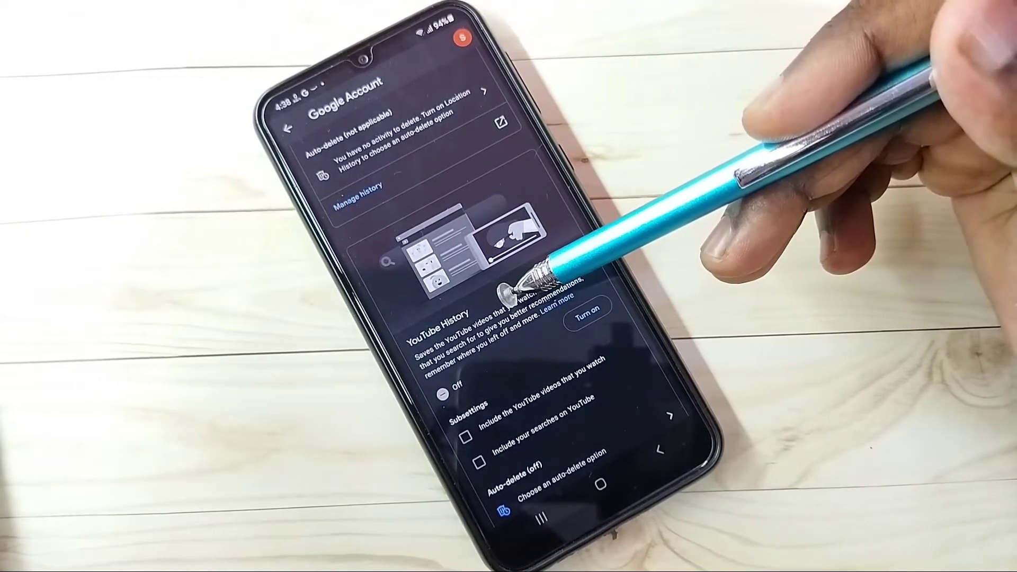
pyautogui.scroll(-3)
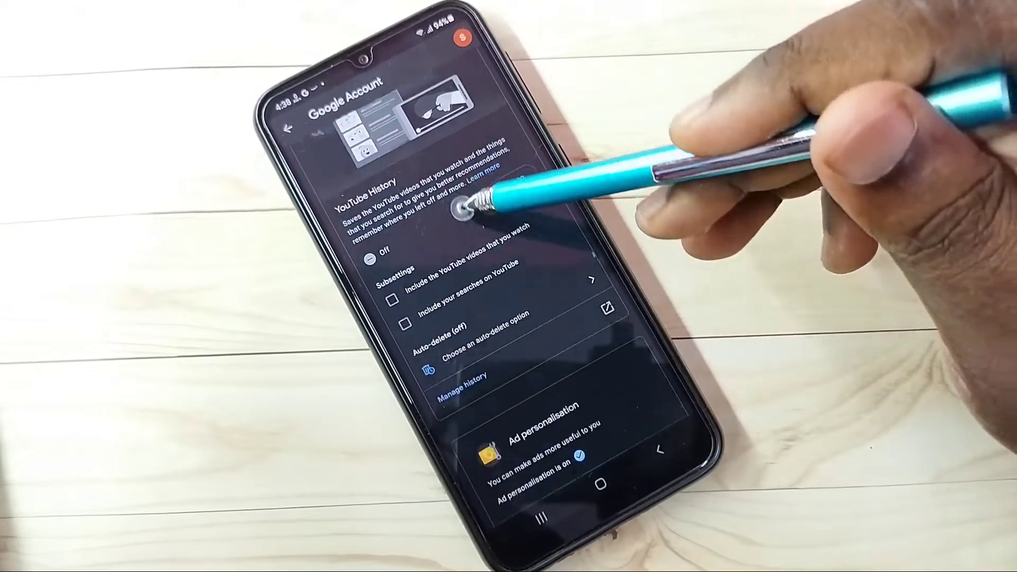
pyautogui.scroll(-3)
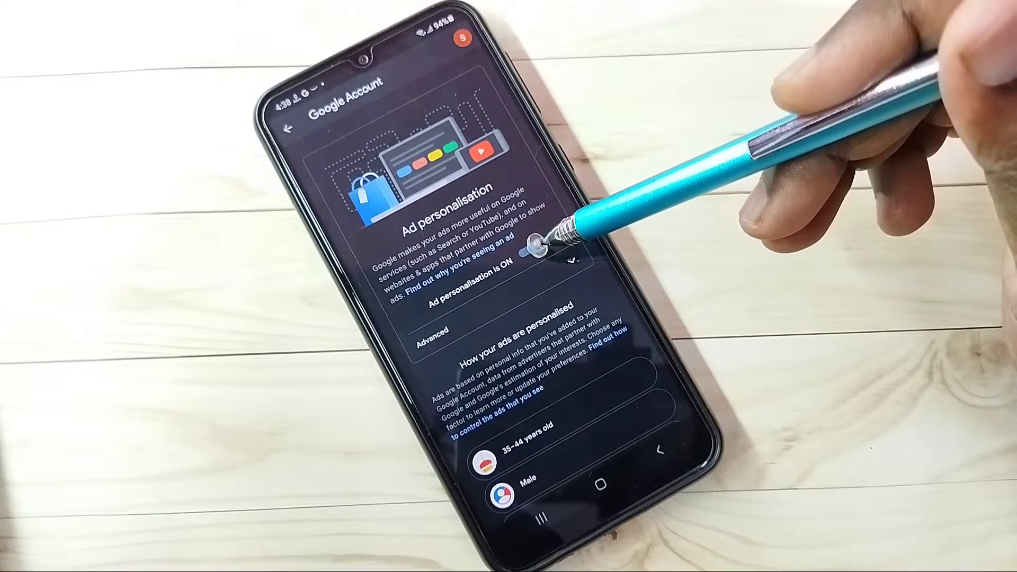
# Step: Switch off Google ad personalisation, confirm Turn off, and dismiss the notice
pyautogui.click(564, 253)
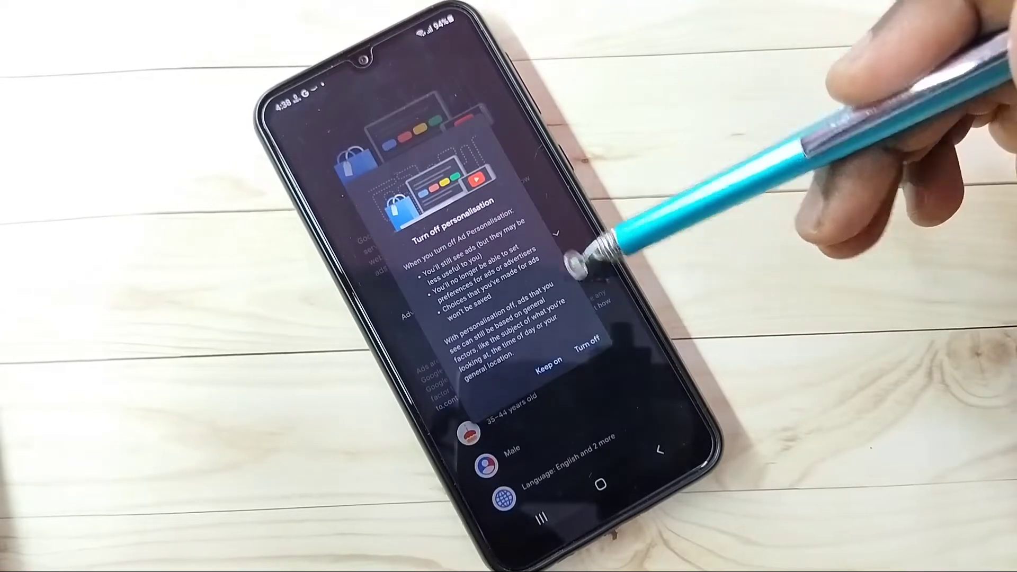
pyautogui.click(584, 345)
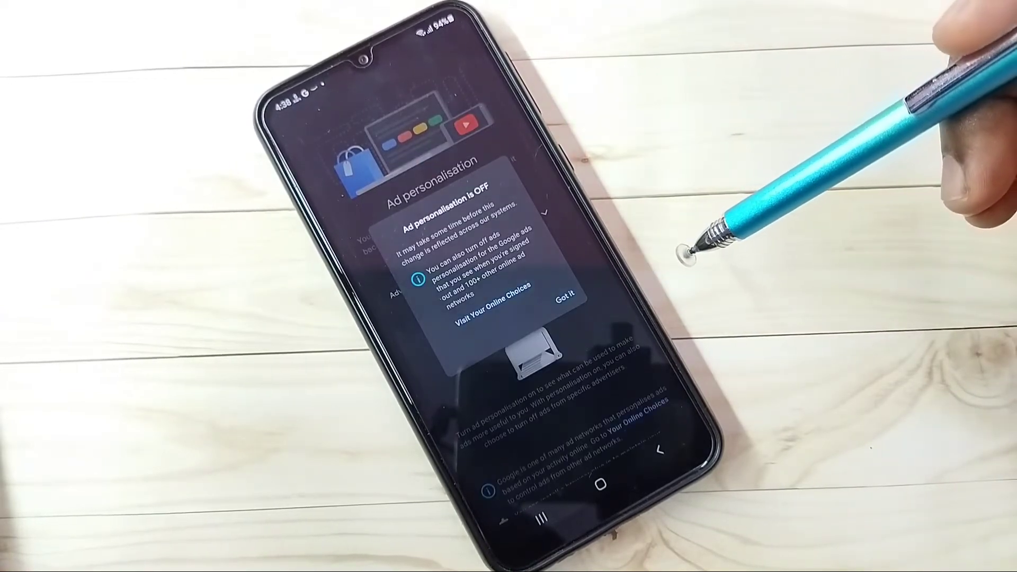
pyautogui.click(561, 303)
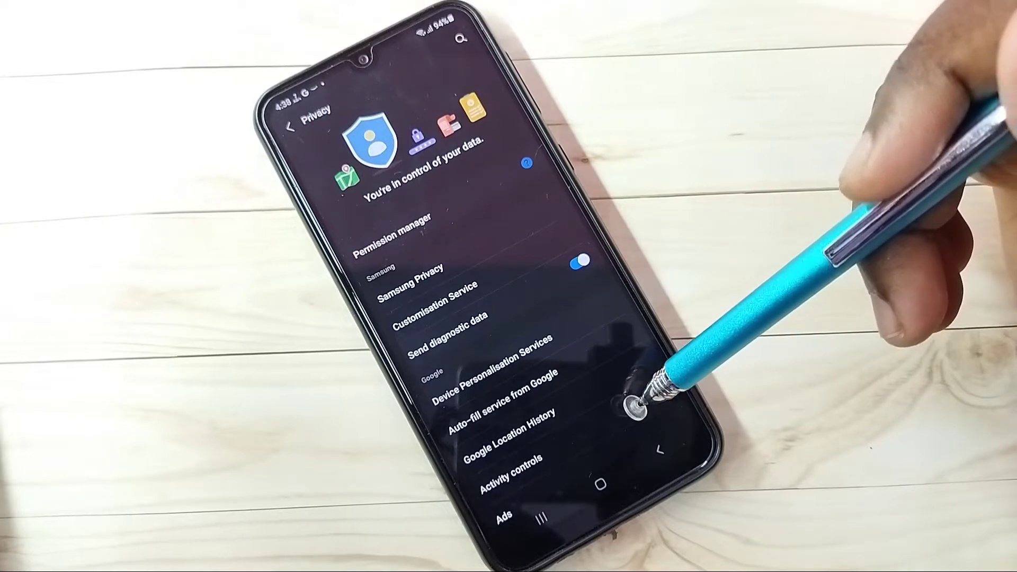
# Step: On the Ads page, switch on Opt out of Ads Personalisation and confirm
pyautogui.scroll(-3)
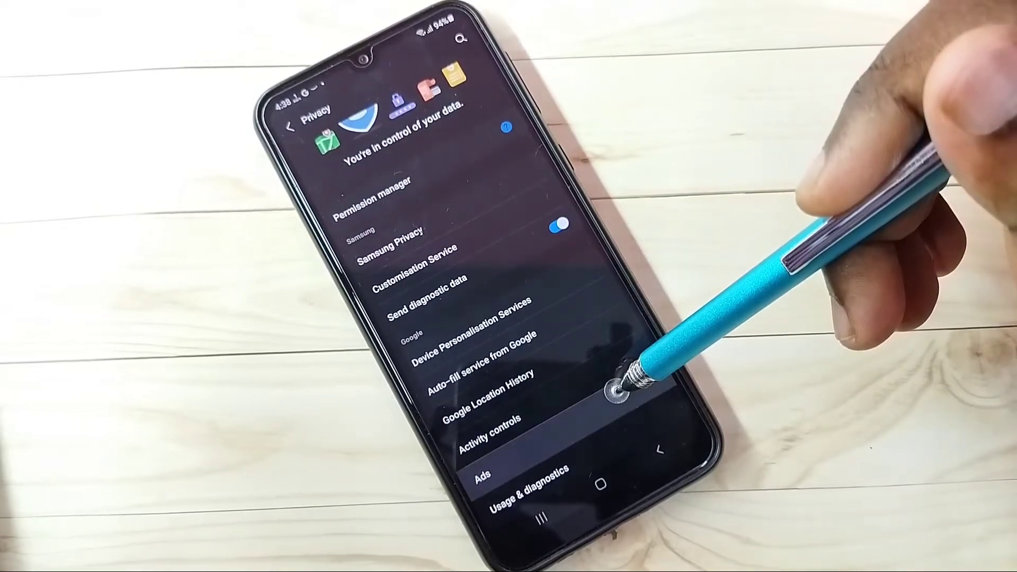
pyautogui.click(482, 466)
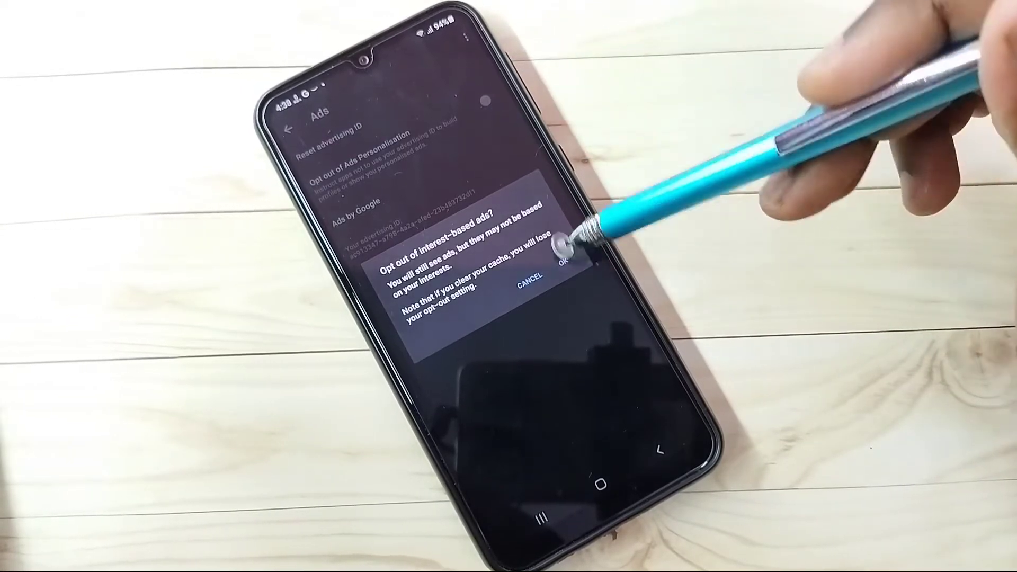
pyautogui.click(564, 262)
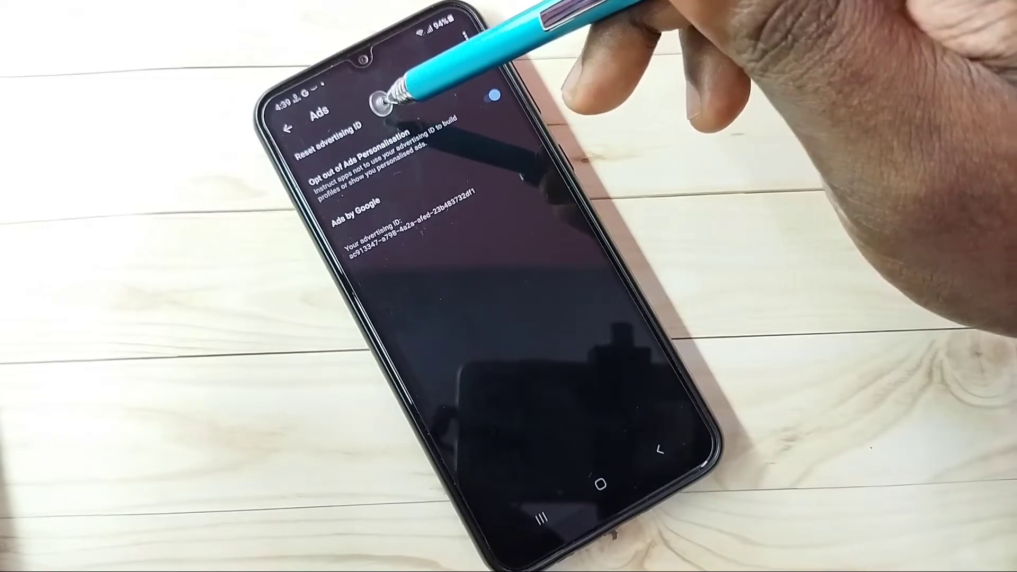
pyautogui.moveTo(467, 155)
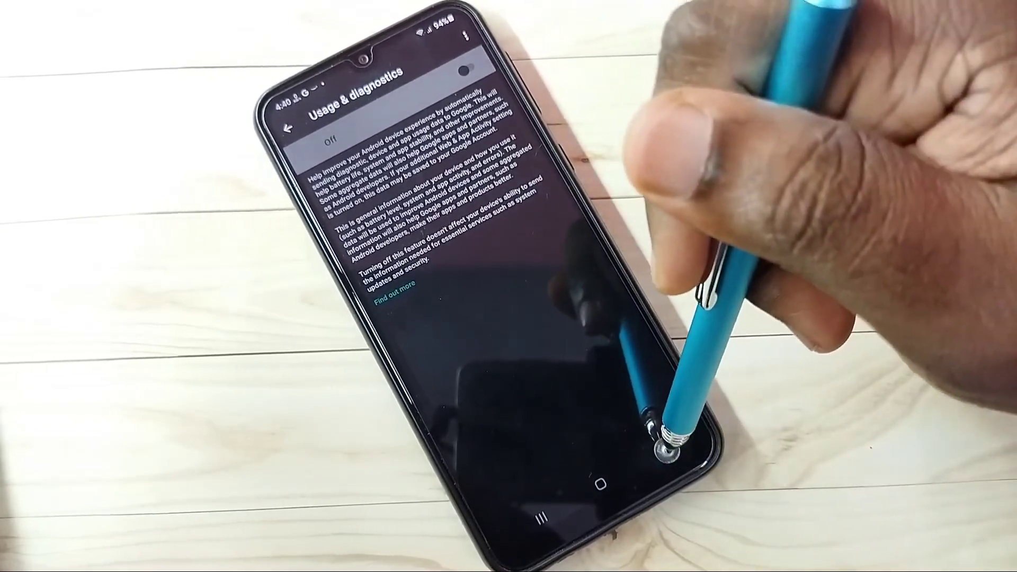
# Step: Leave Usage & diagnostics switched off and return to the main Settings list
pyautogui.click(303, 127)
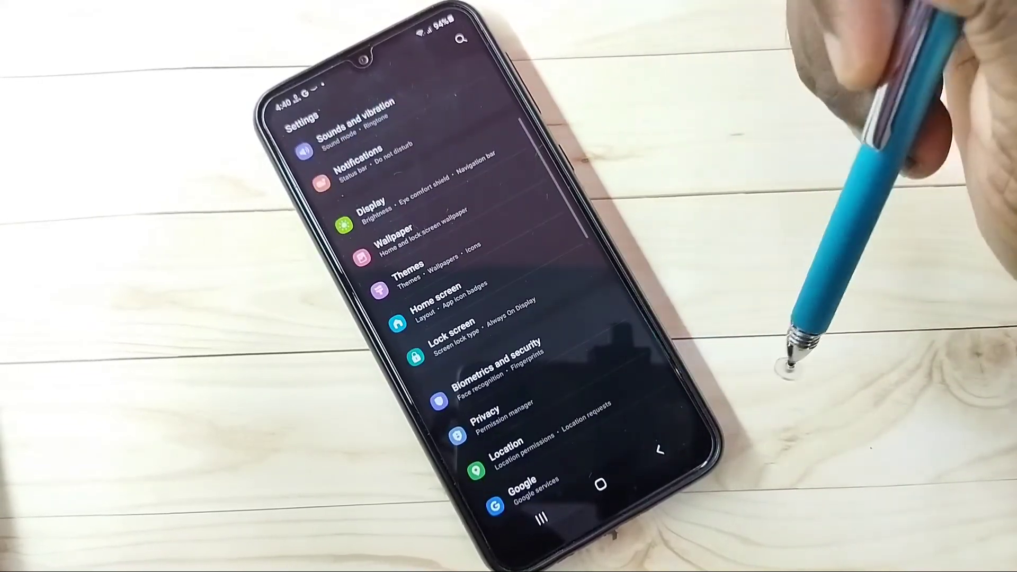